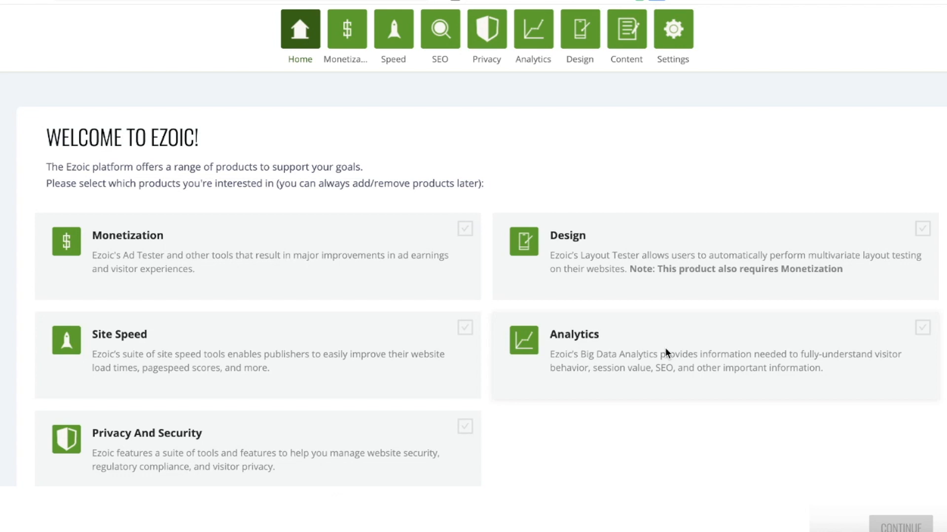
# - Mark Site Speed as the wanted product and continue past product selection
pyautogui.scroll(-3)
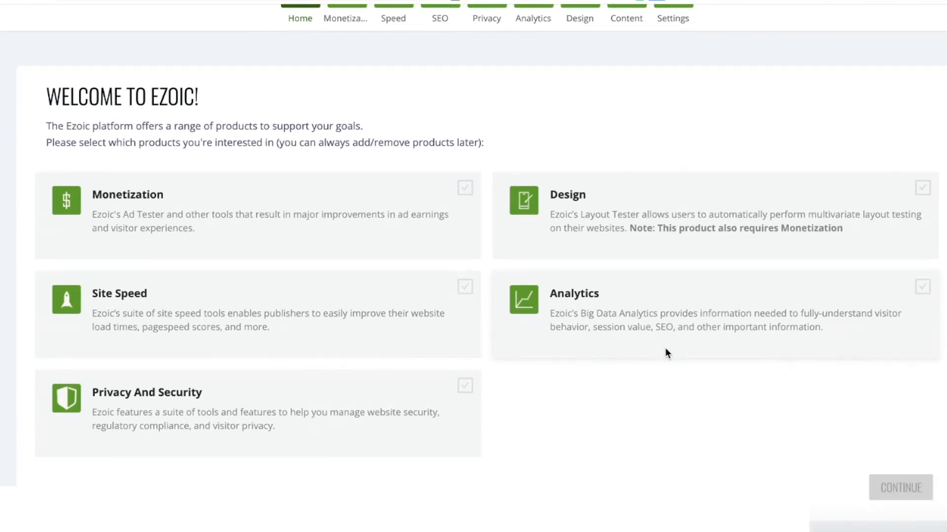
pyautogui.click(465, 286)
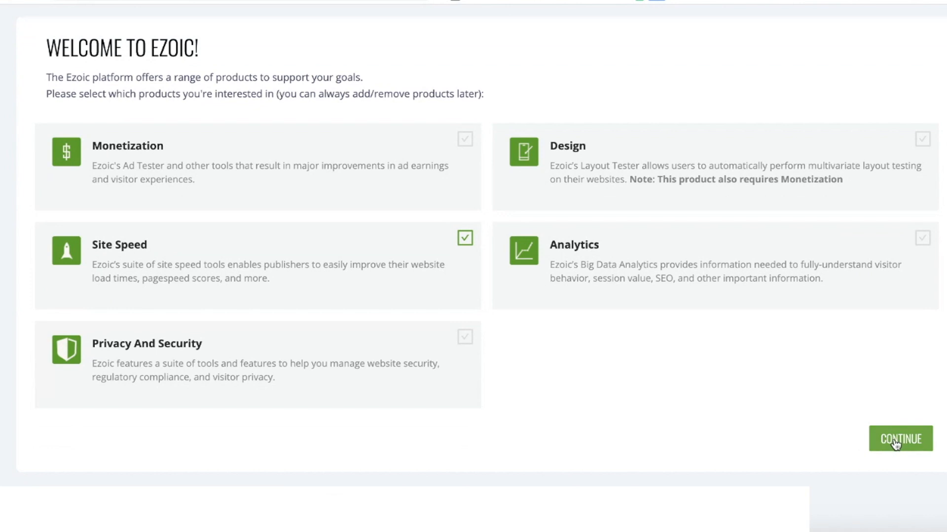
pyautogui.click(897, 452)
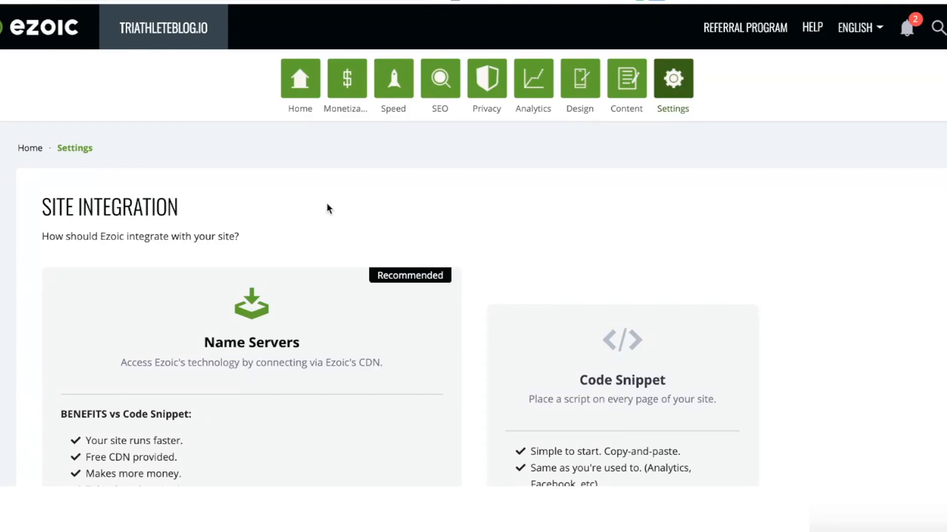
# - View the instructions for the recommended Name Servers integration option
pyautogui.scroll(-3)
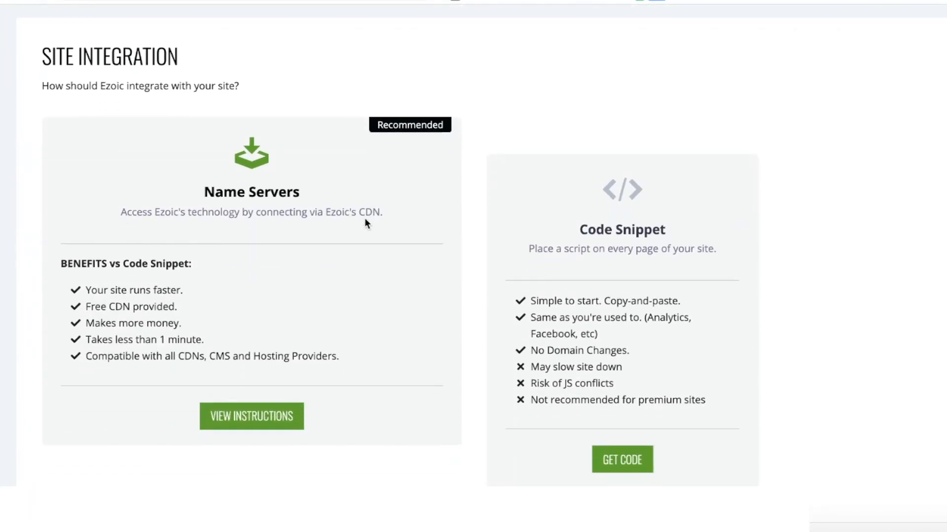
pyautogui.moveTo(424, 239)
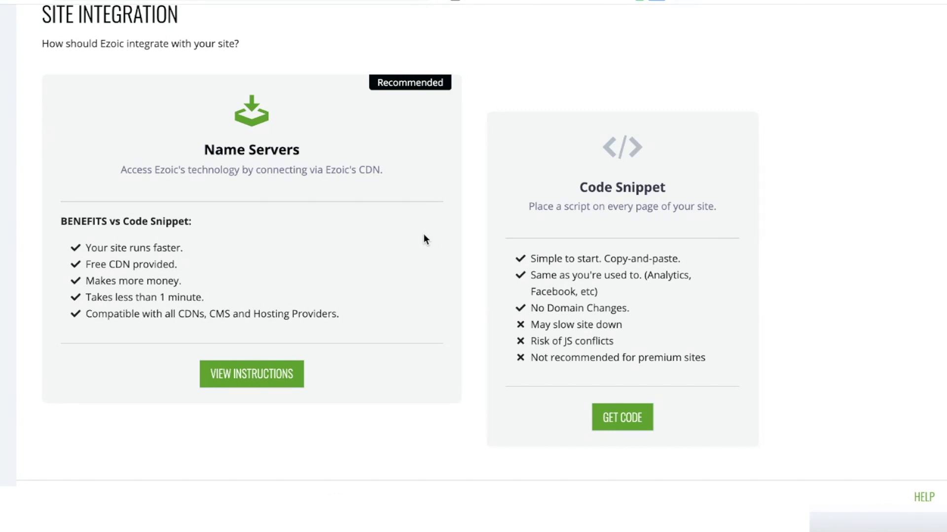
pyautogui.moveTo(266, 372)
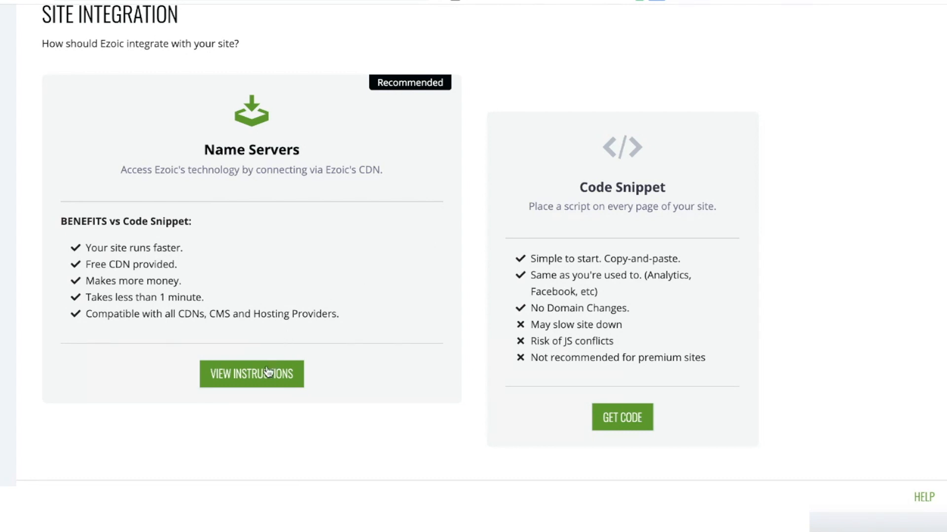
pyautogui.click(251, 375)
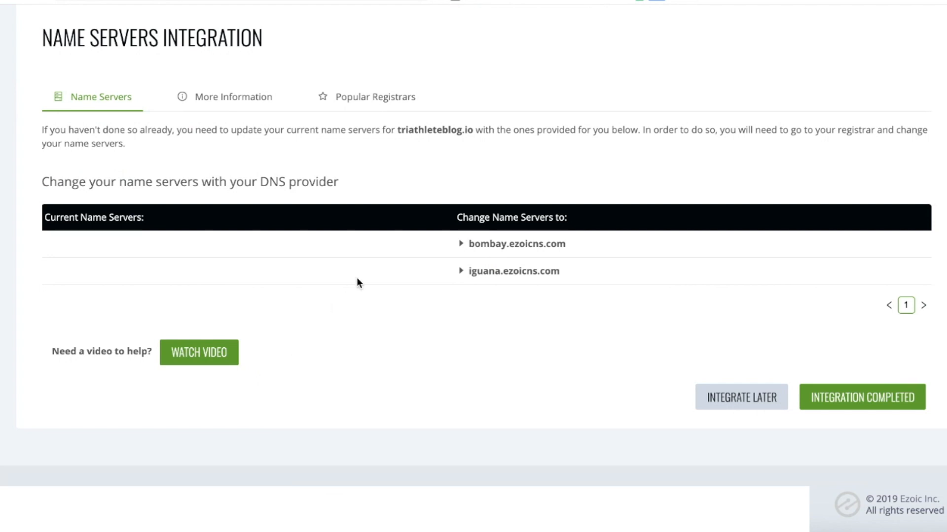
pyautogui.moveTo(157, 274)
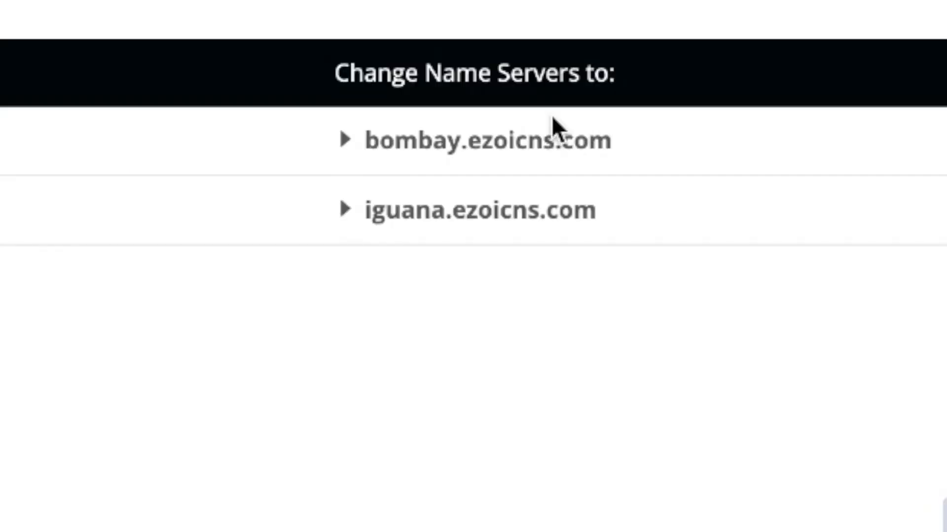
pyautogui.moveTo(538, 108)
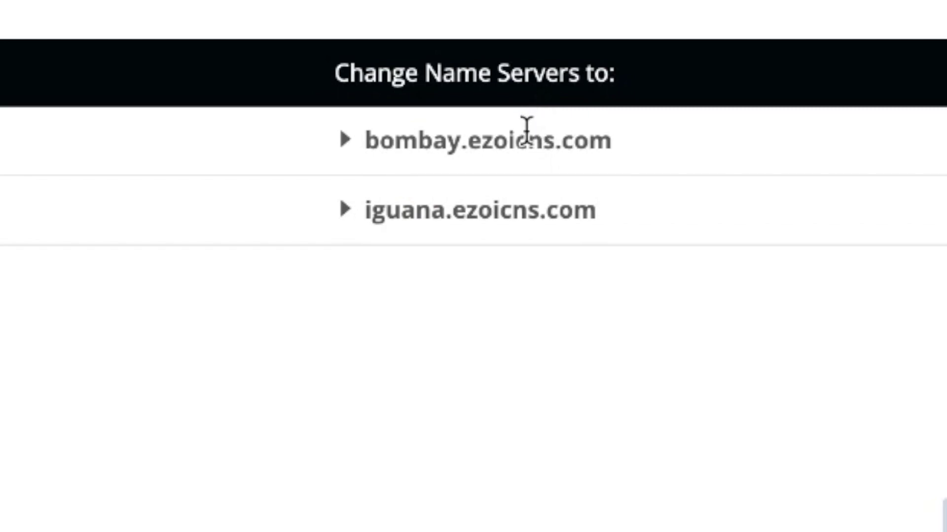
pyautogui.moveTo(639, 153)
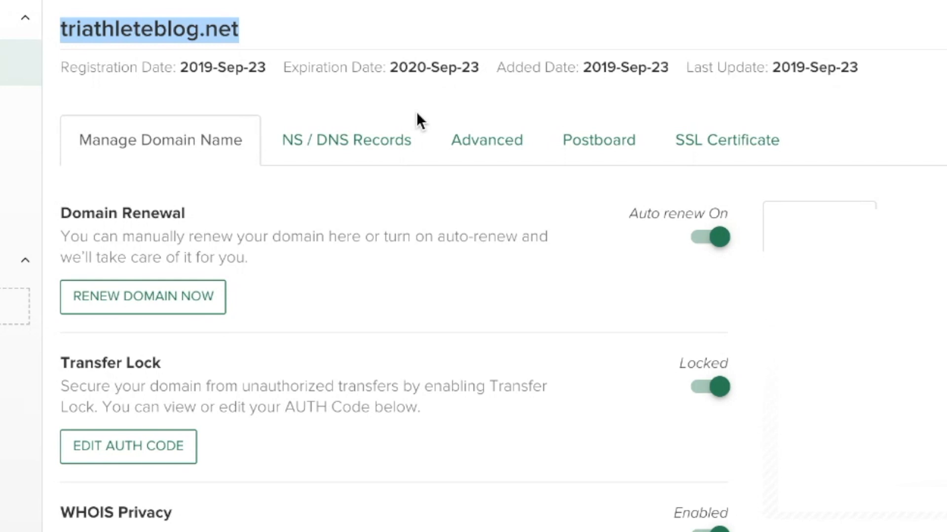
pyautogui.moveTo(325, 148)
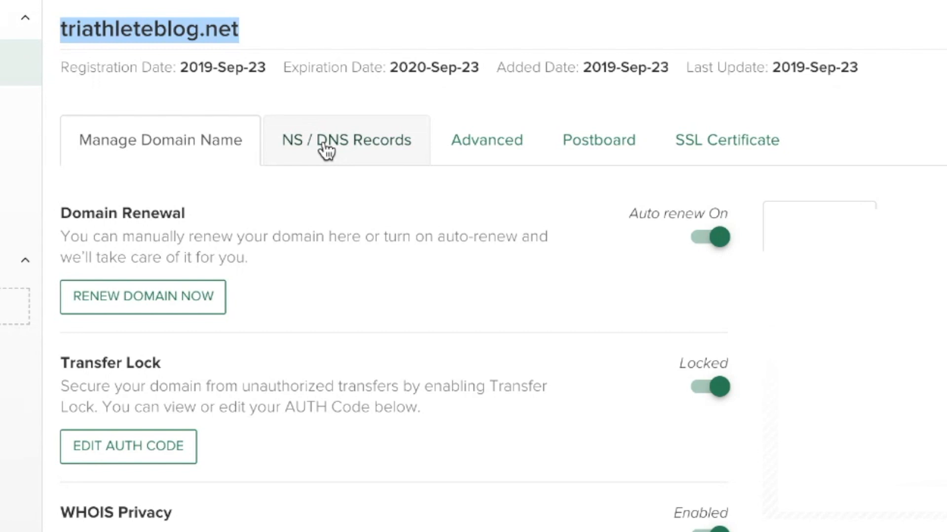
# - Show the domain's NS / DNS Records and bring up the name server template choices
pyautogui.click(327, 144)
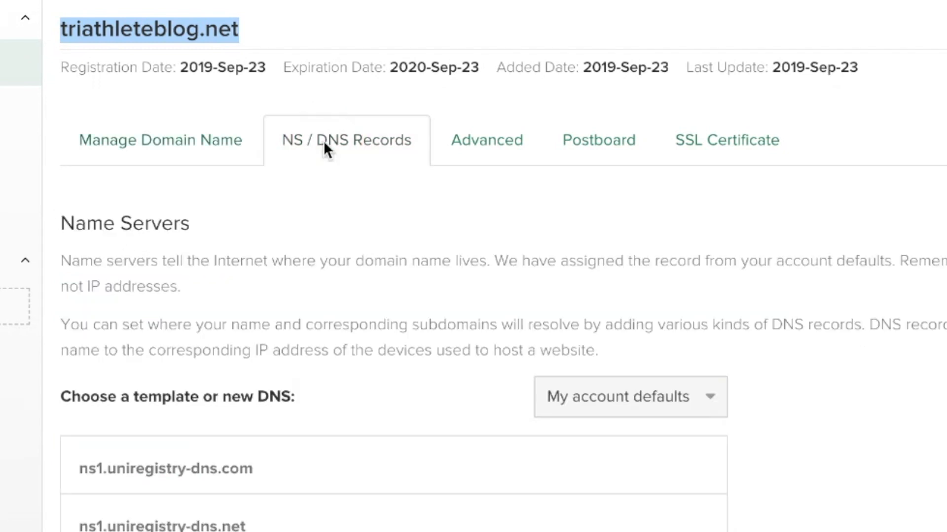
pyautogui.scroll(-3)
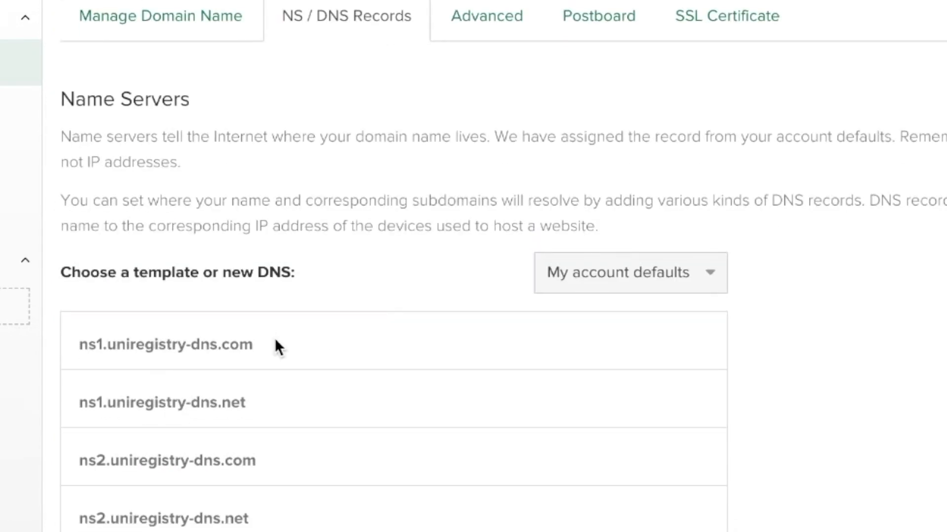
pyautogui.moveTo(287, 349)
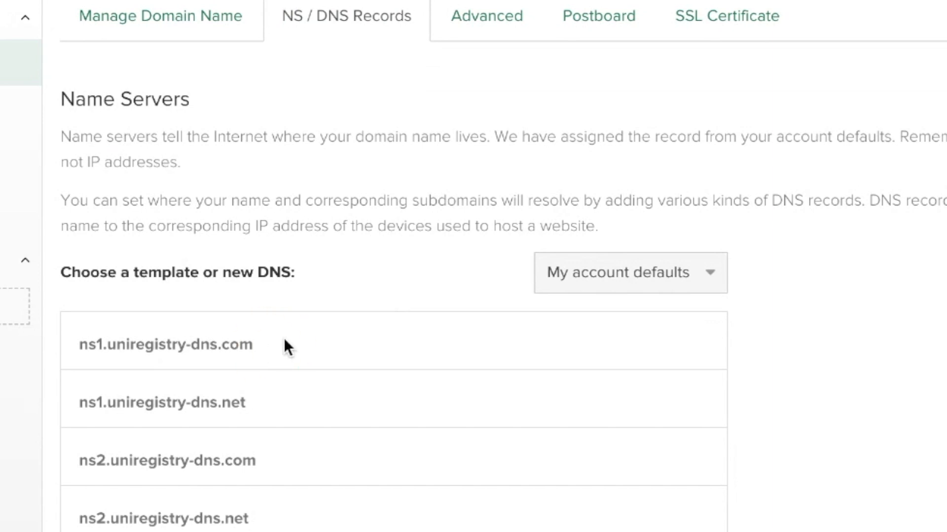
pyautogui.click(629, 272)
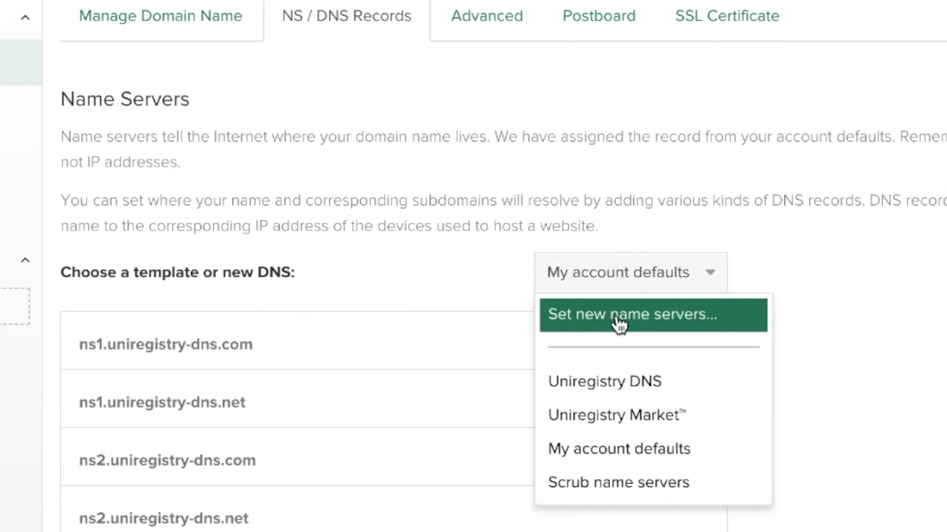
# - Add bombay.ezoicns.com and iguana.ezoicns.com as the domain's new name servers
pyautogui.click(633, 315)
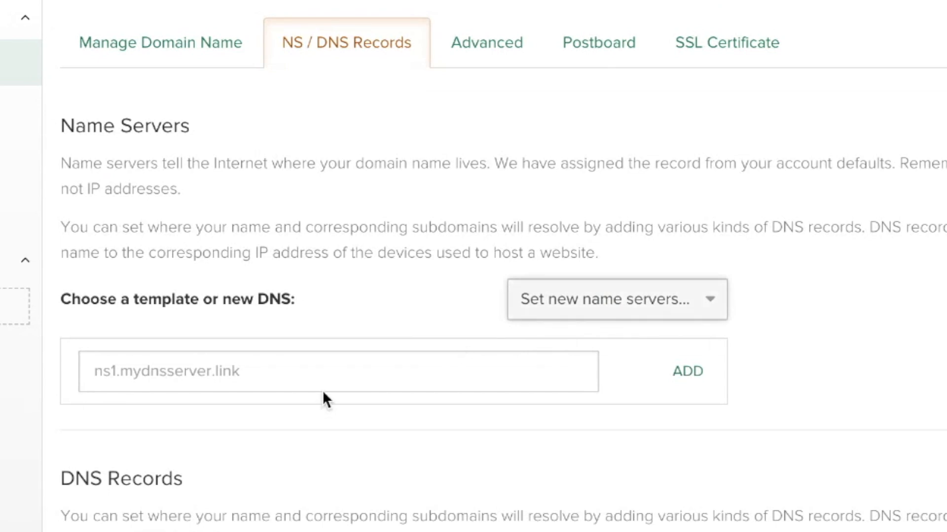
pyautogui.write('bombay.ezoicns.com')
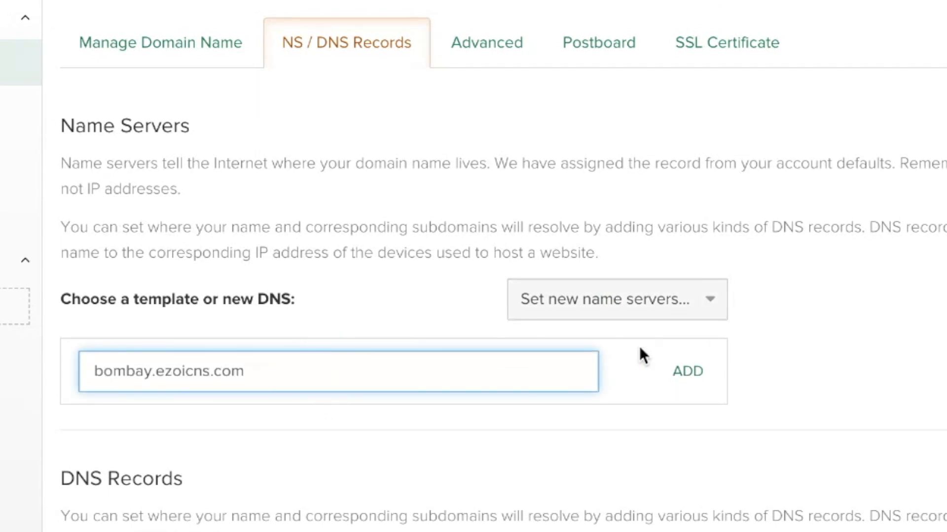
pyautogui.click(688, 371)
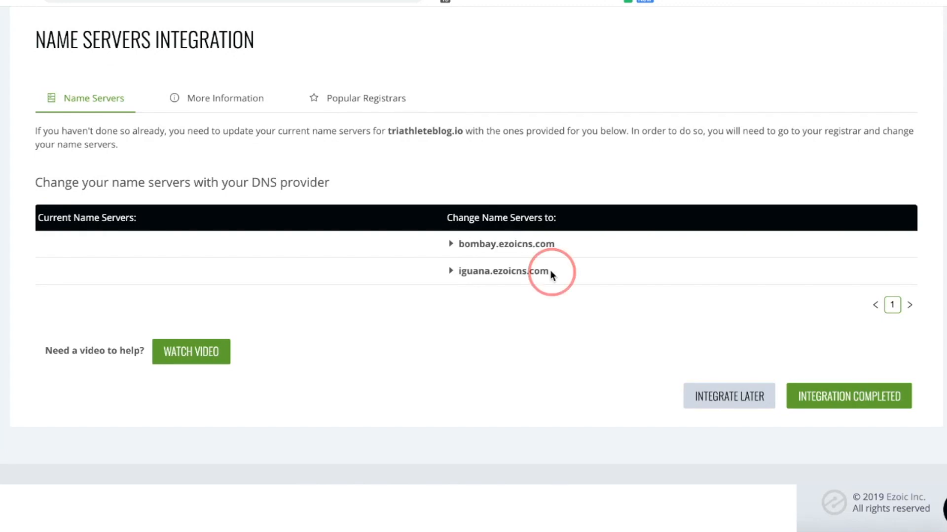
pyautogui.doubleClick(501, 271)
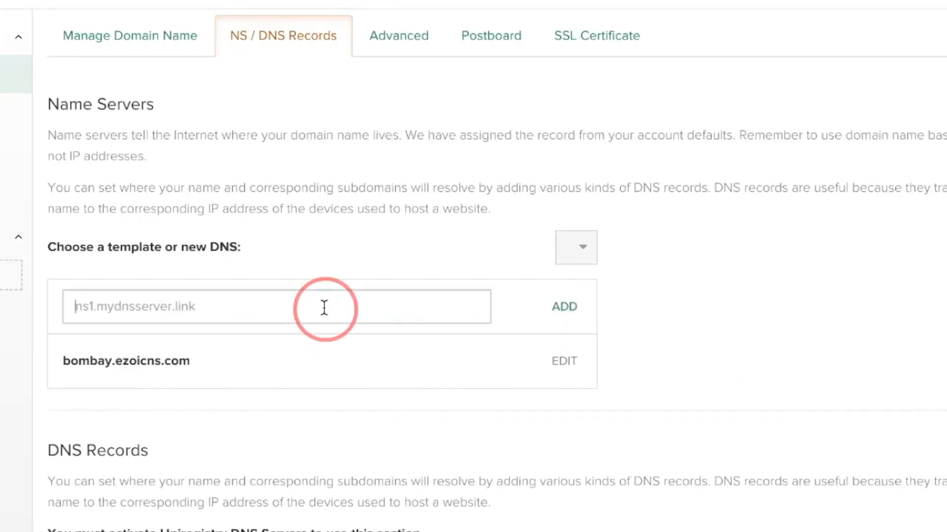
pyautogui.click(564, 307)
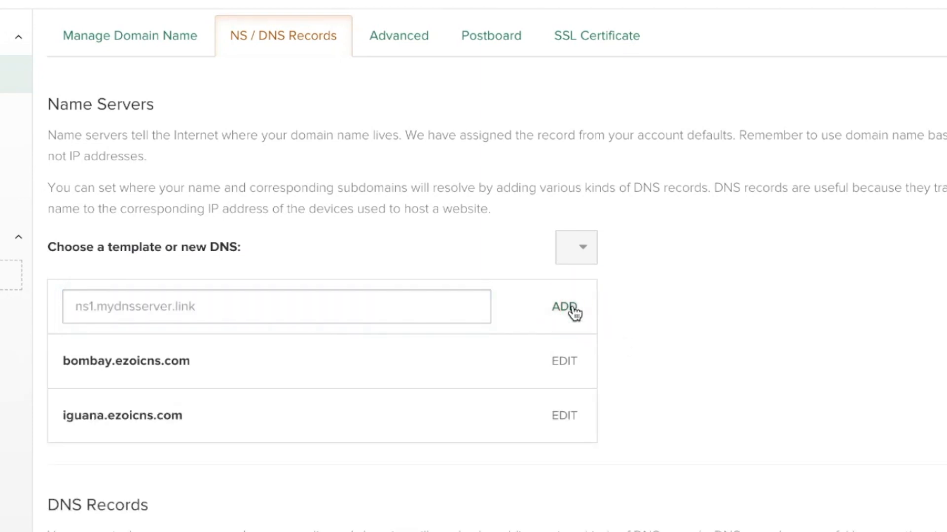
pyautogui.scroll(-3)
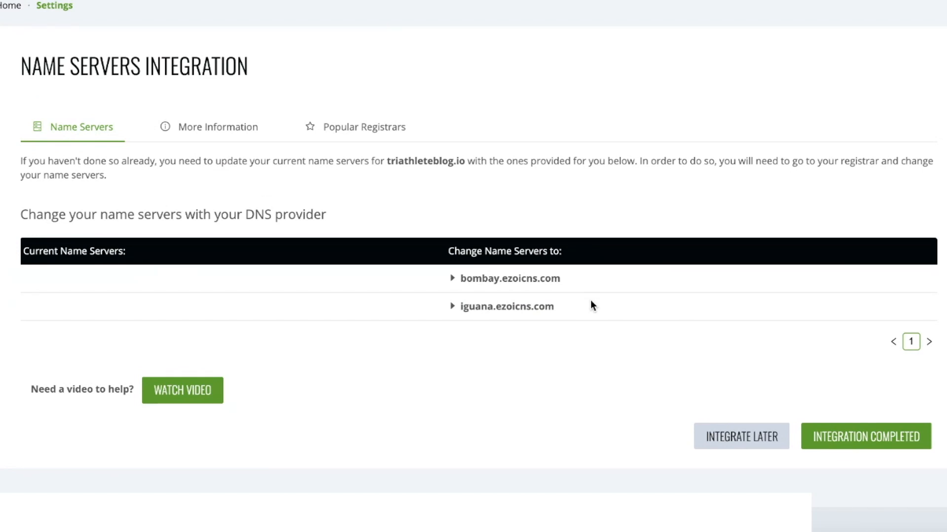
# - Report the integration as completed and confirm the detection-delay notice
pyautogui.click(866, 436)
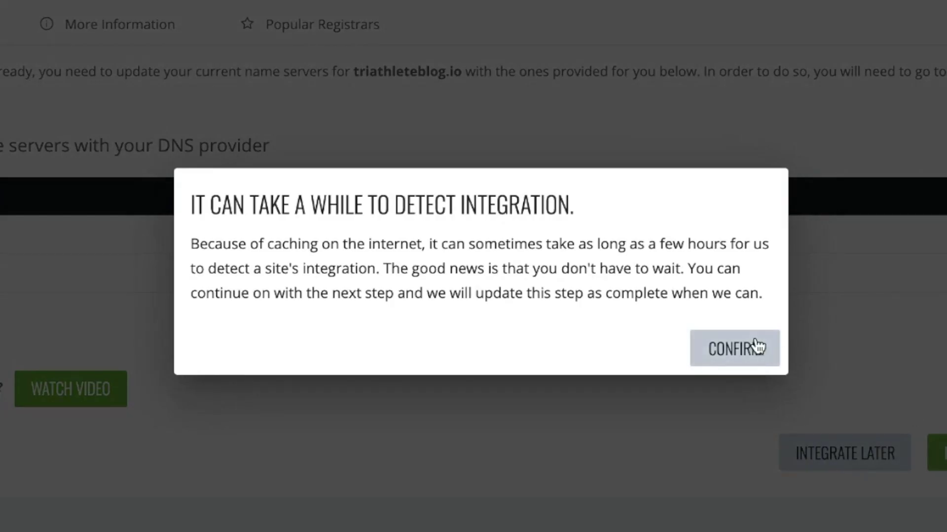
pyautogui.moveTo(491, 235)
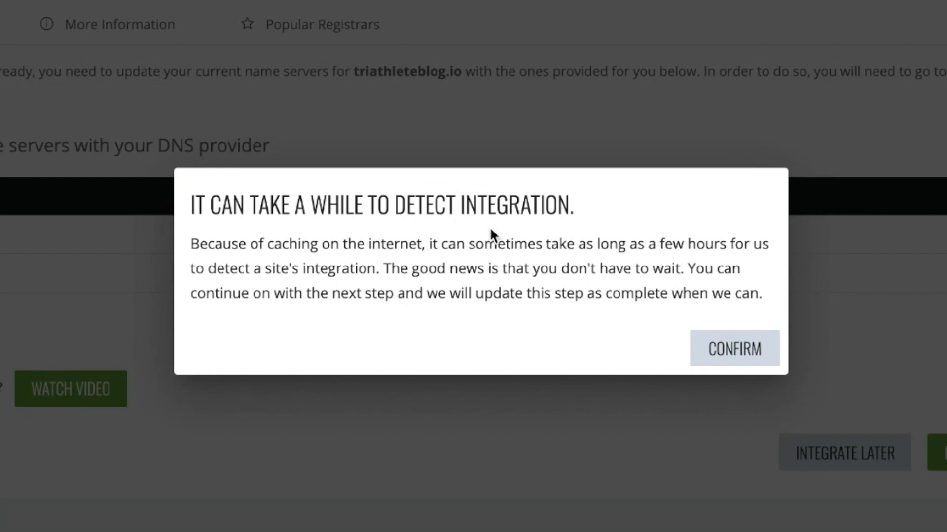
pyautogui.click(734, 349)
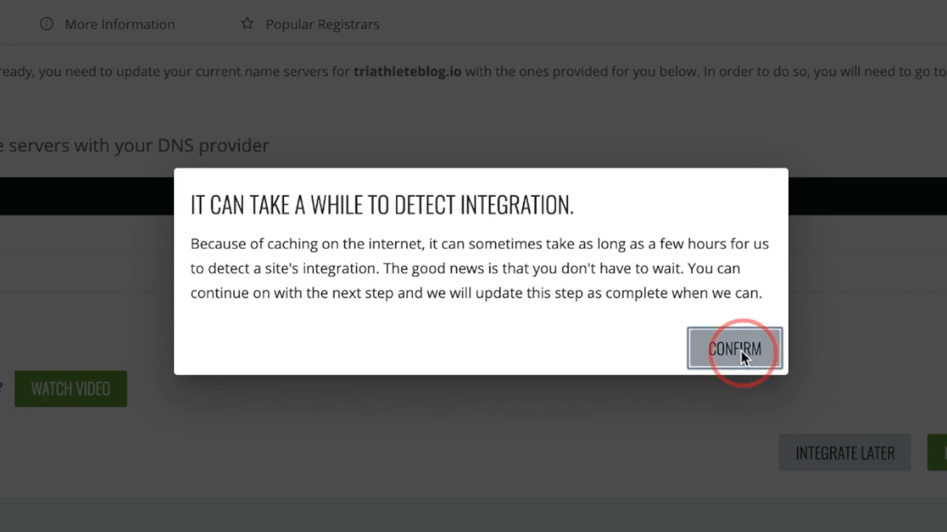
# - Go to the Speed settings and scroll to the Site Speed Accelerator section
pyautogui.click(732, 349)
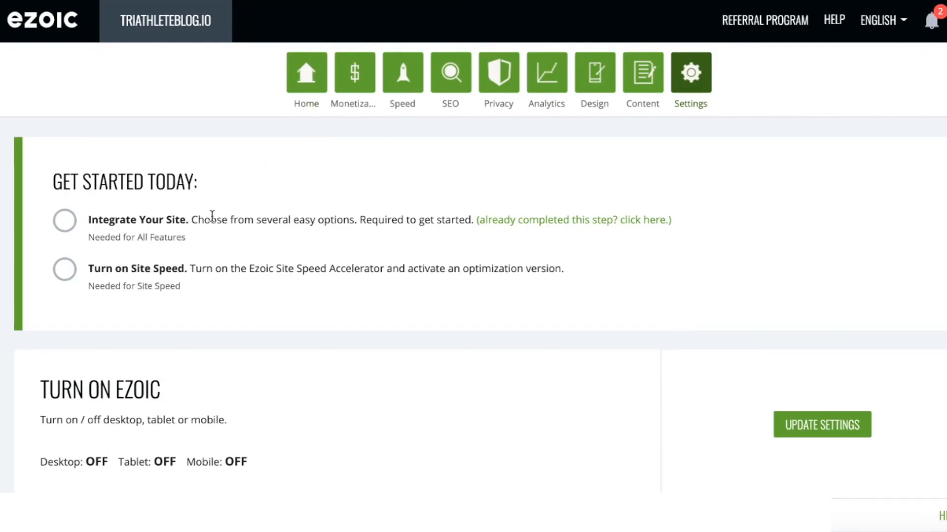
pyautogui.click(306, 73)
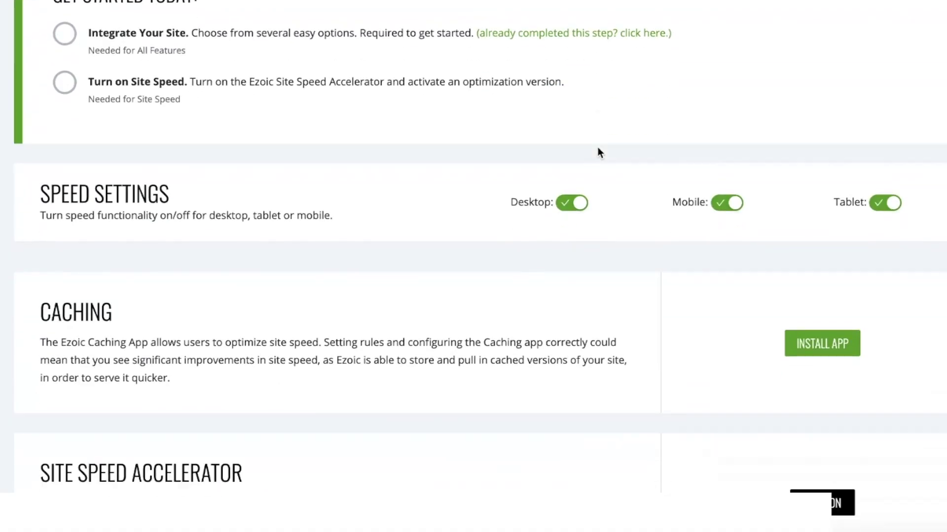
pyautogui.scroll(-3)
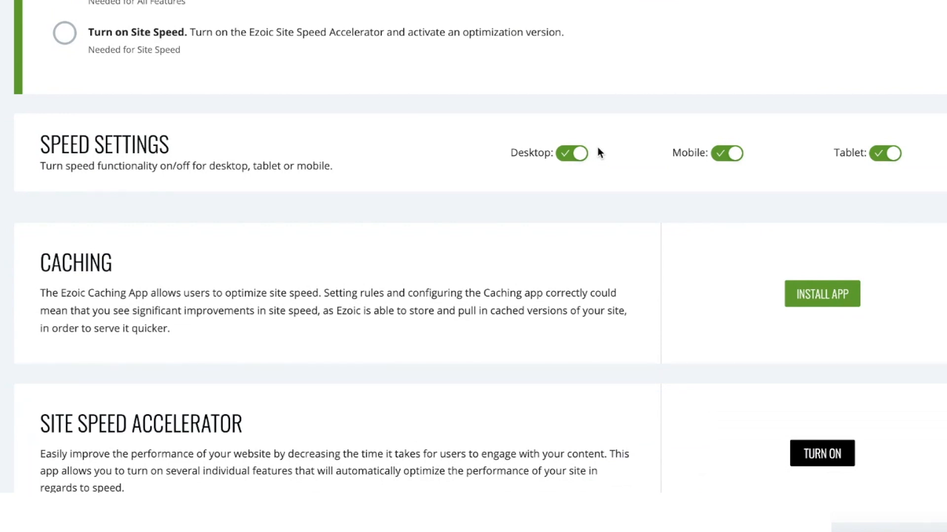
pyautogui.scroll(-3)
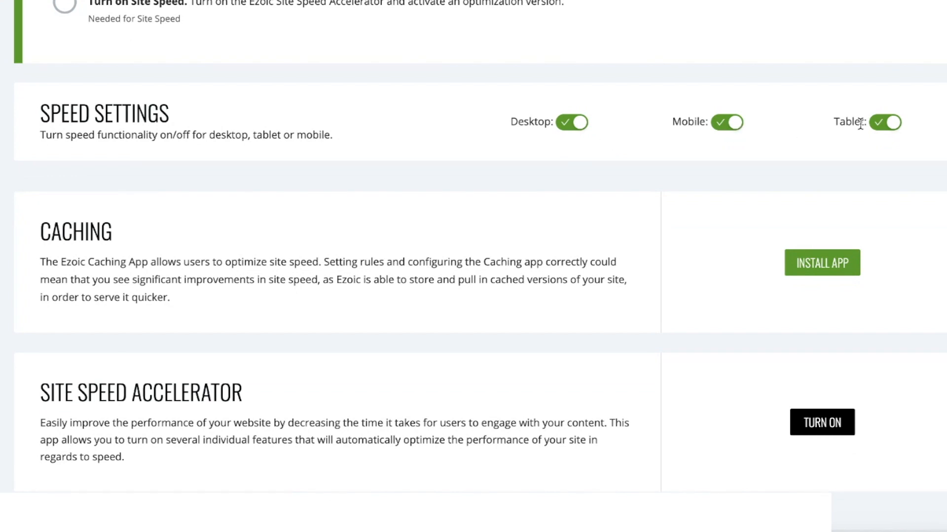
pyautogui.scroll(-3)
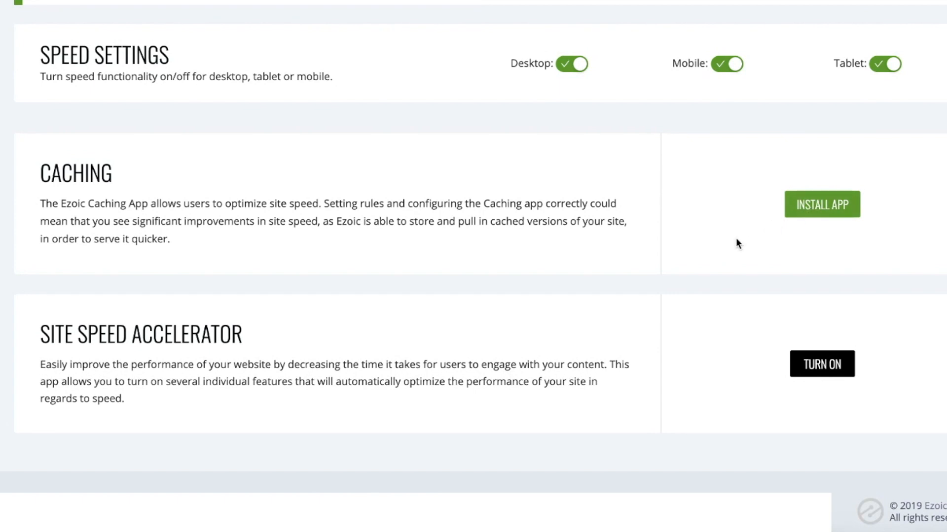
pyautogui.moveTo(730, 251)
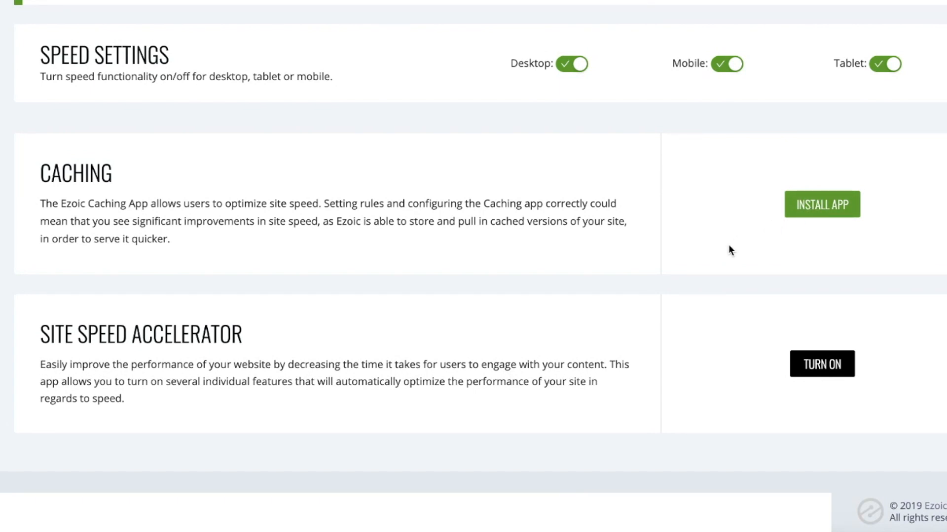
# - Turn on the Accelerator, begin the free trial and save the Recommended Quick Start version
pyautogui.click(823, 364)
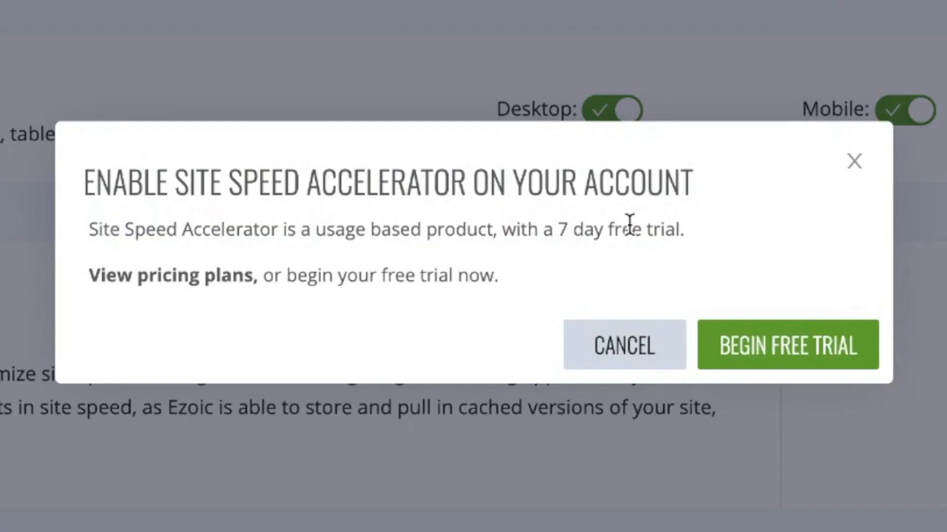
pyautogui.click(787, 347)
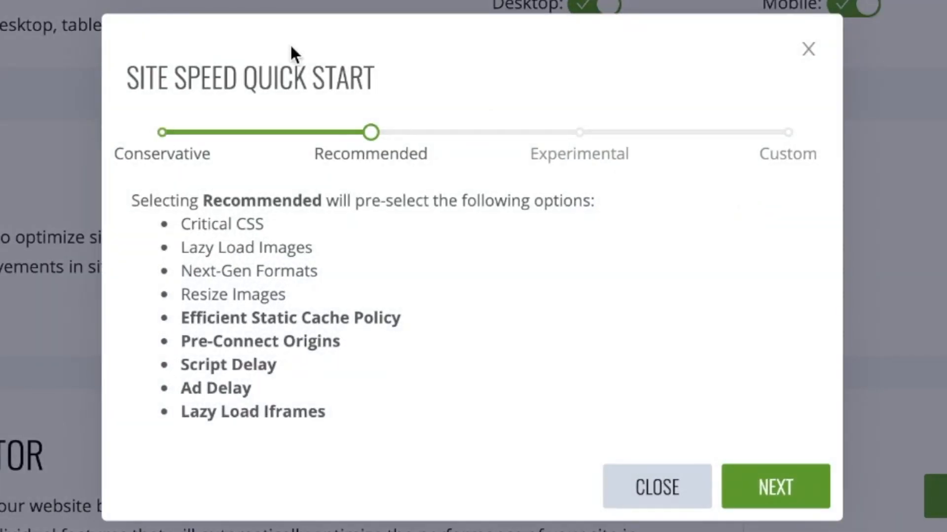
pyautogui.moveTo(673, 116)
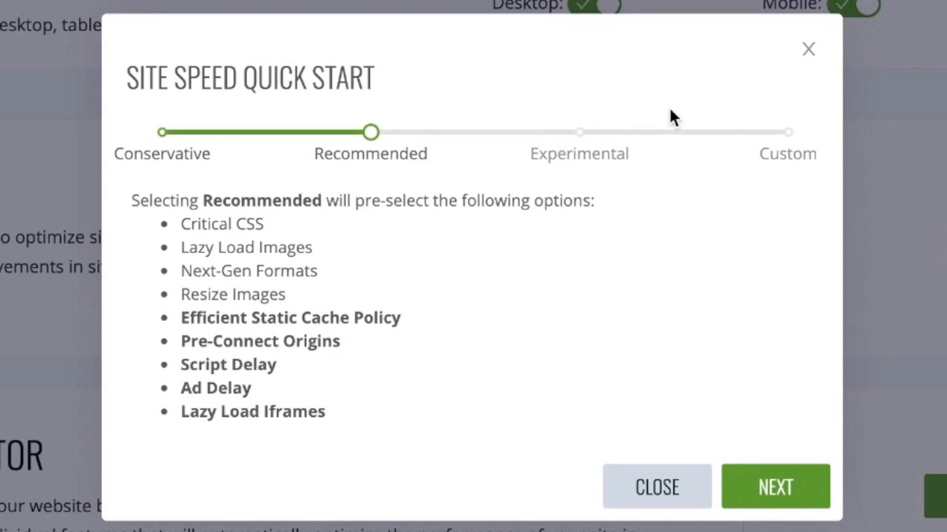
pyautogui.moveTo(412, 254)
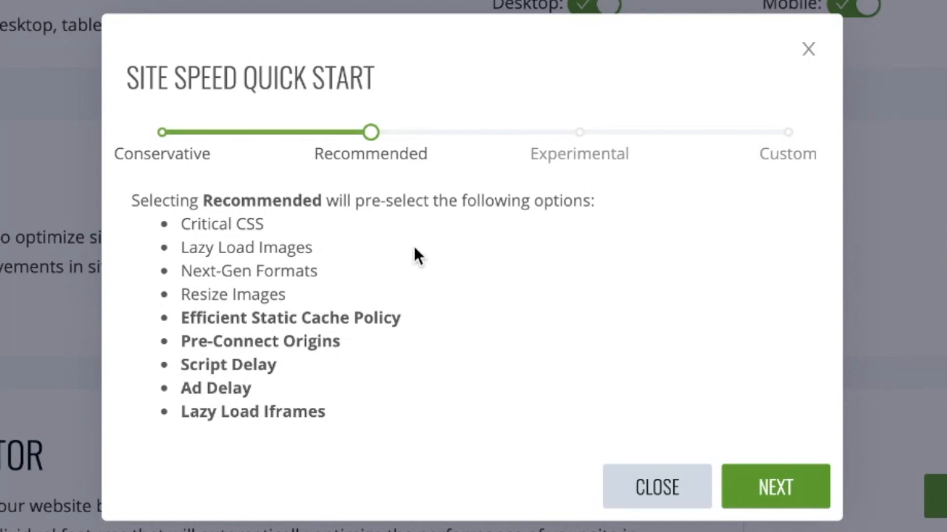
pyautogui.moveTo(355, 221)
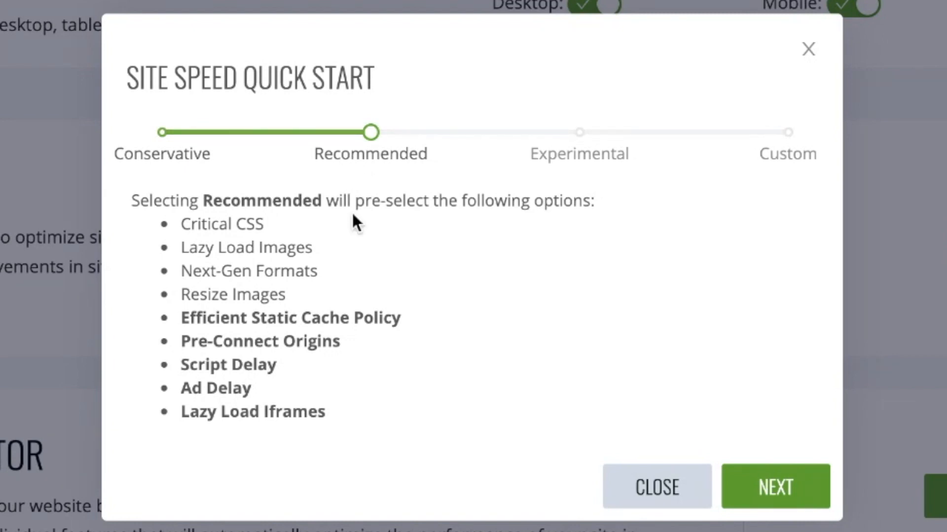
pyautogui.moveTo(637, 305)
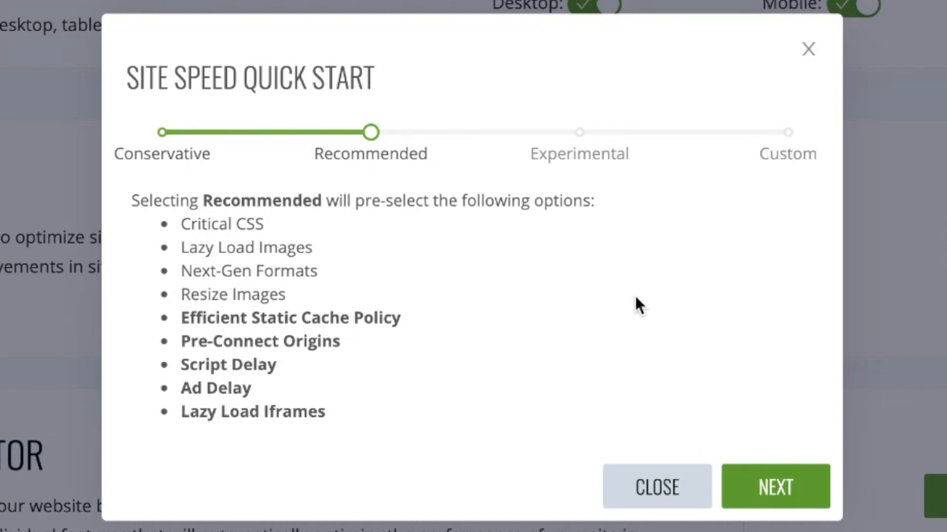
pyautogui.click(775, 488)
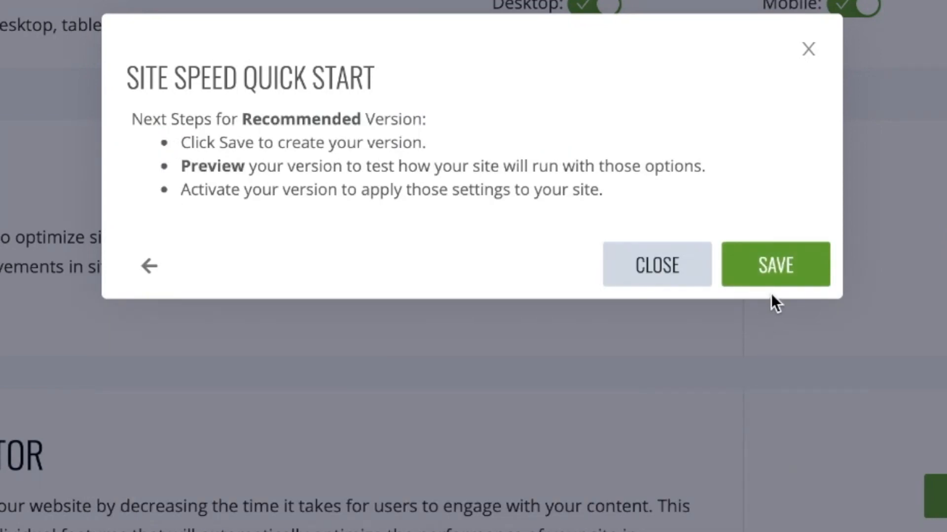
pyautogui.click(776, 266)
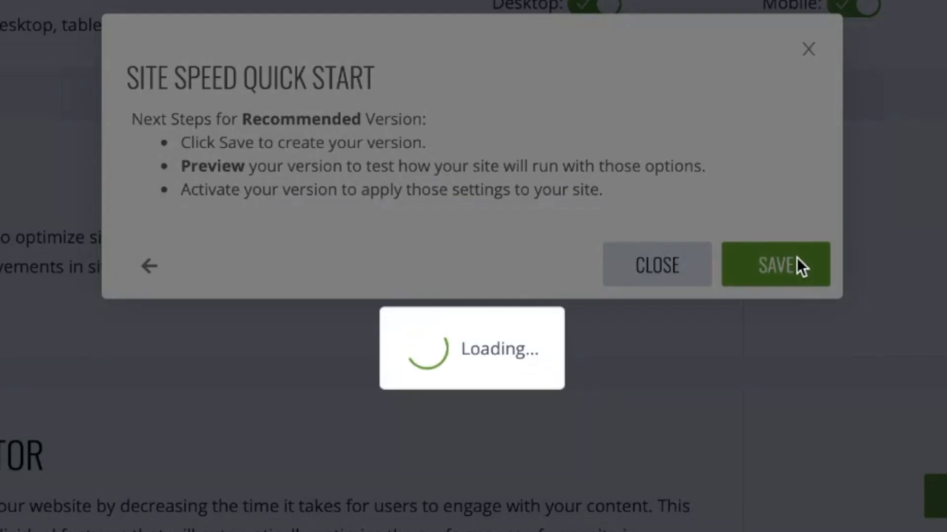
pyautogui.click(775, 266)
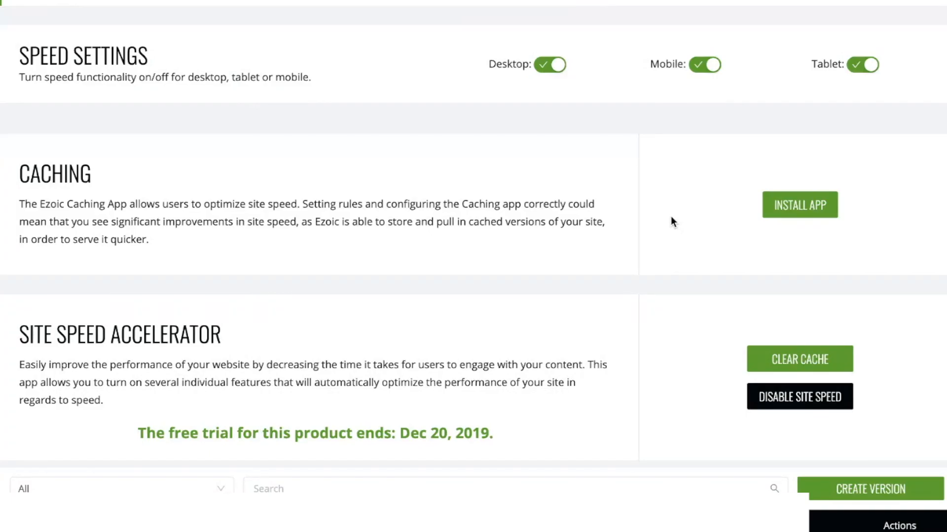
pyautogui.scroll(-3)
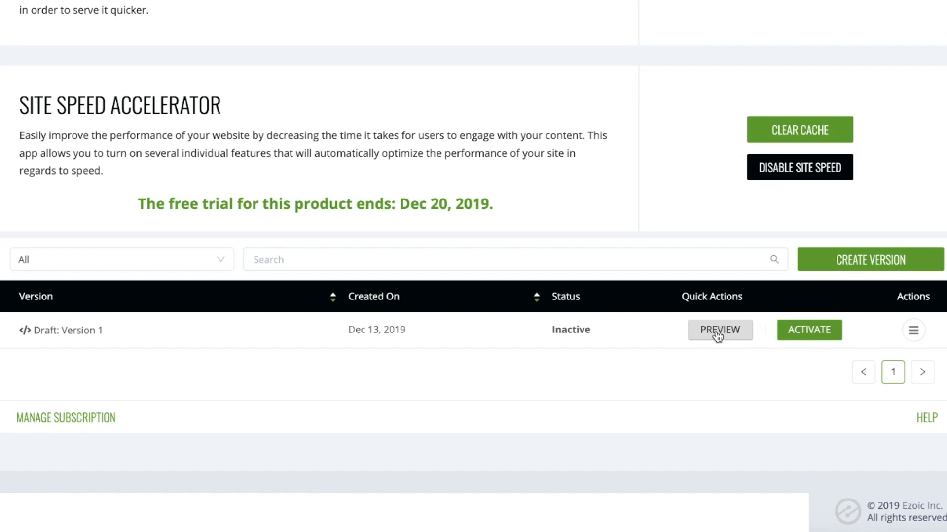
pyautogui.moveTo(712, 349)
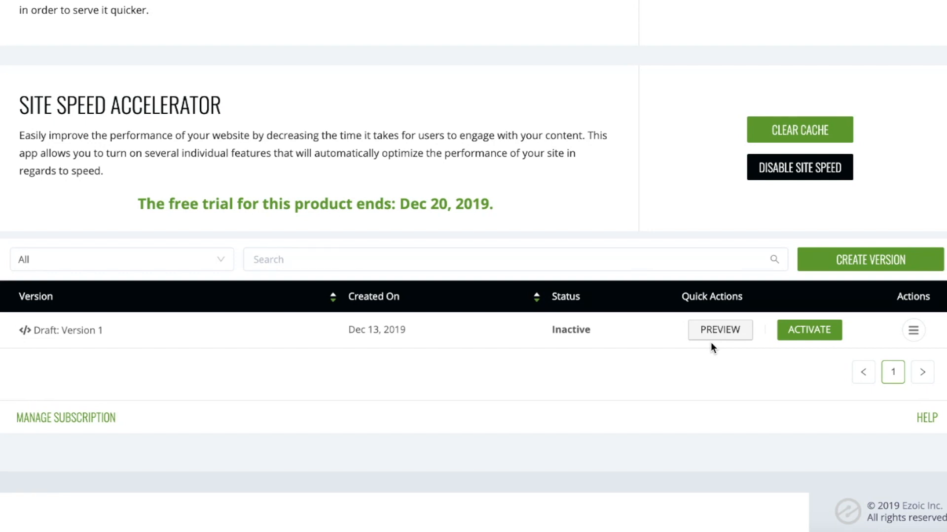
pyautogui.moveTo(692, 314)
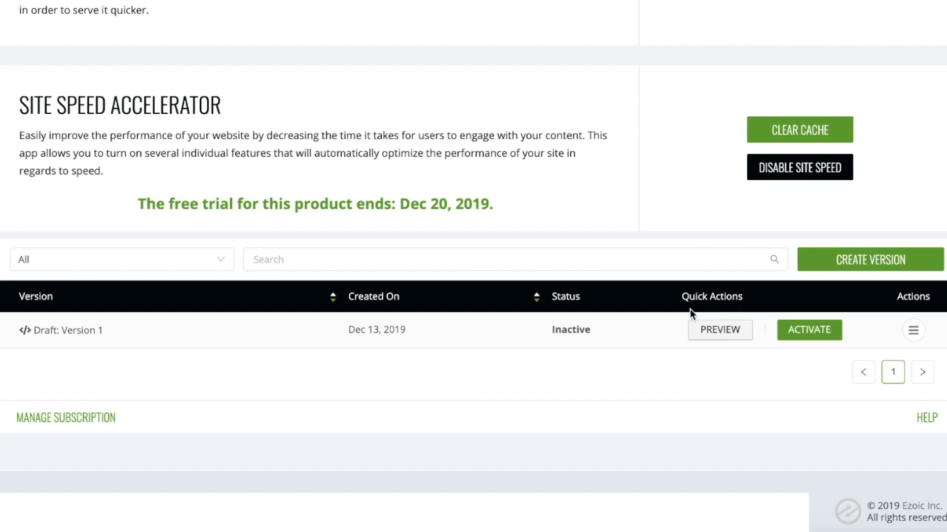
pyautogui.moveTo(618, 328)
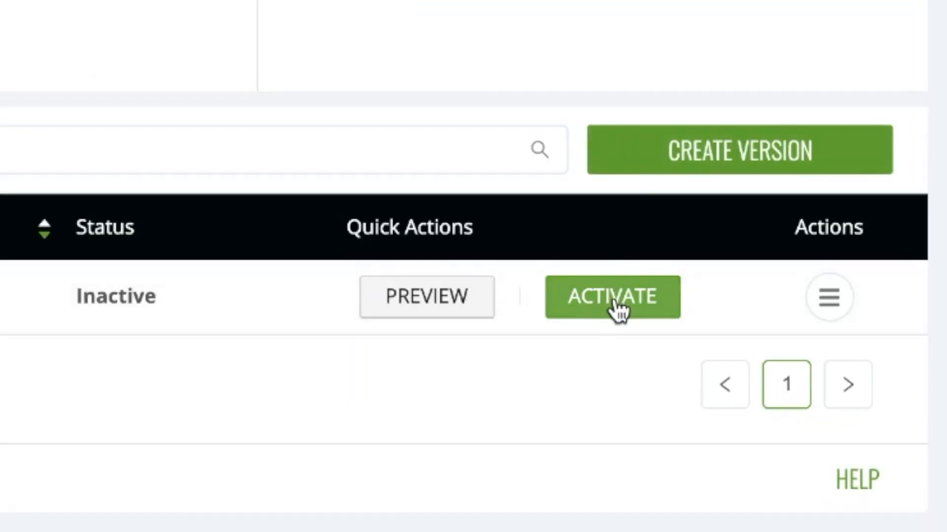
# - Activate Draft: Version 1, confirm it, and clear the site cache
pyautogui.click(614, 304)
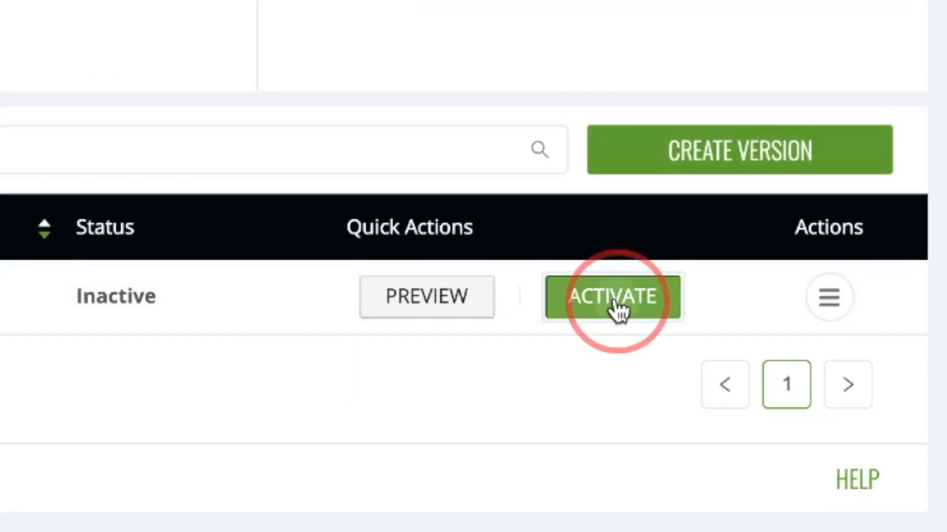
pyautogui.click(612, 298)
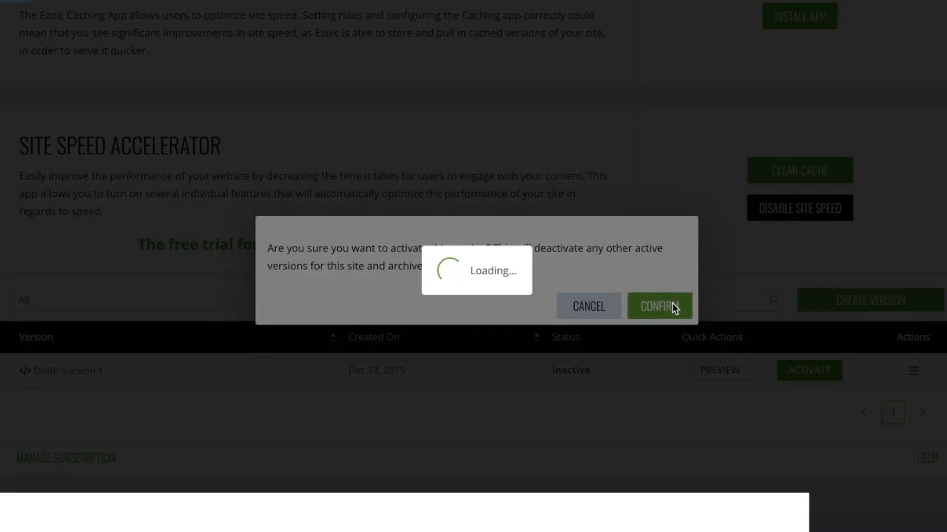
pyautogui.click(658, 306)
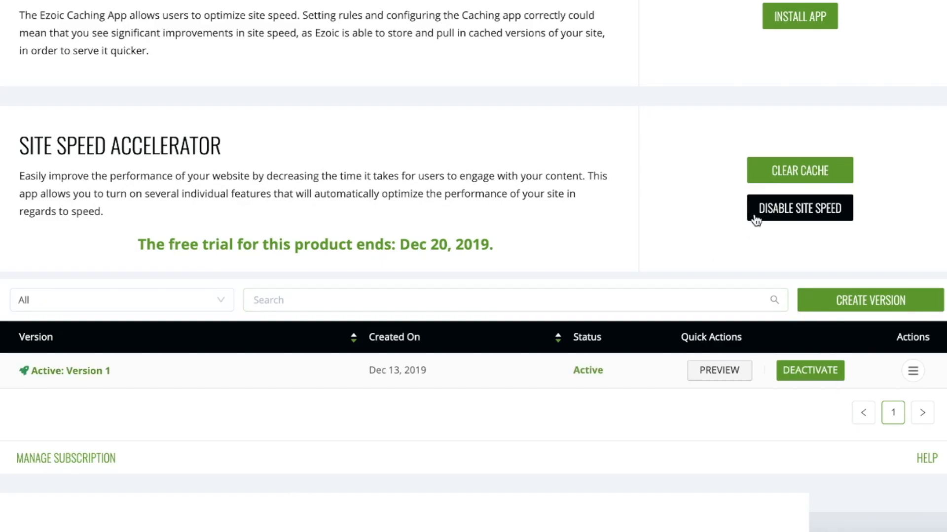
pyautogui.click(800, 207)
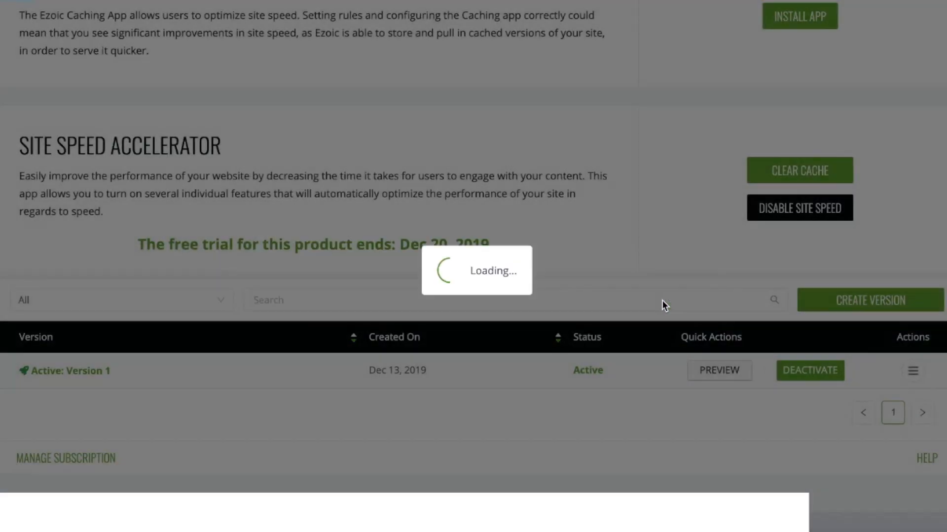
pyautogui.click(800, 169)
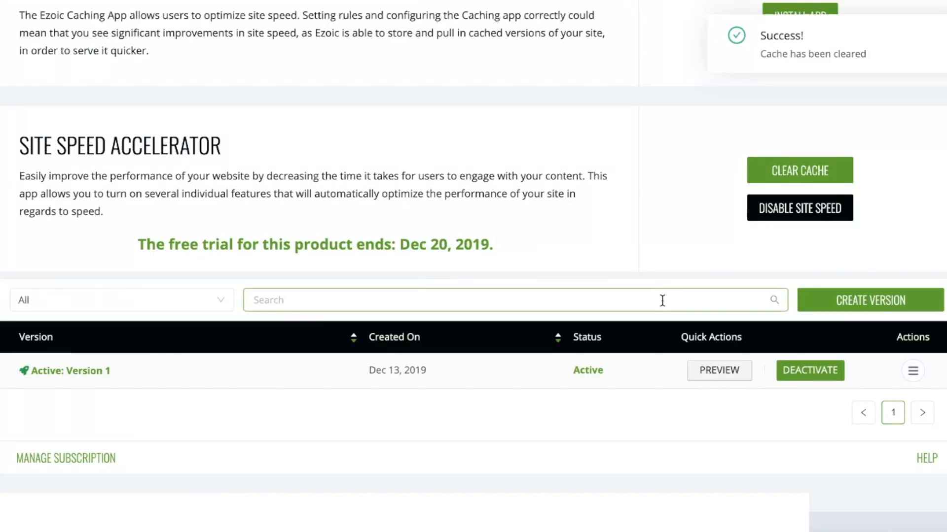